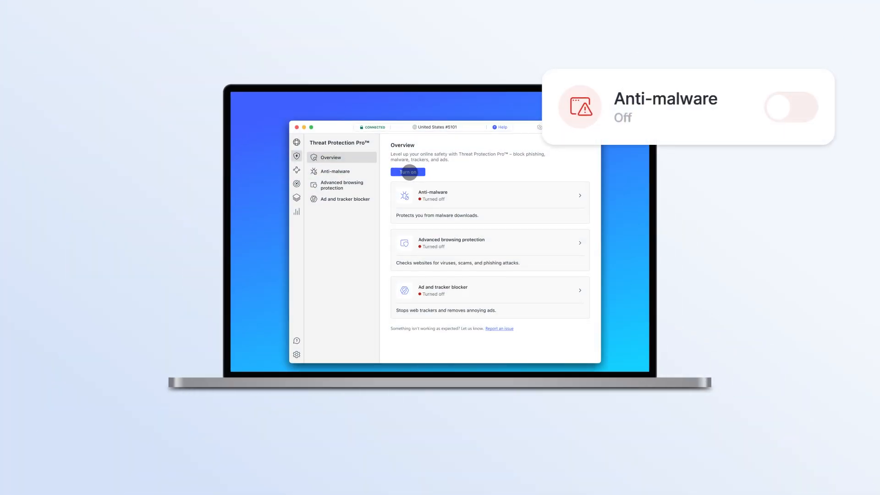
# Step: Turn on all Threat Protection Pro features at once from the Overview panel
pyautogui.click(407, 171)
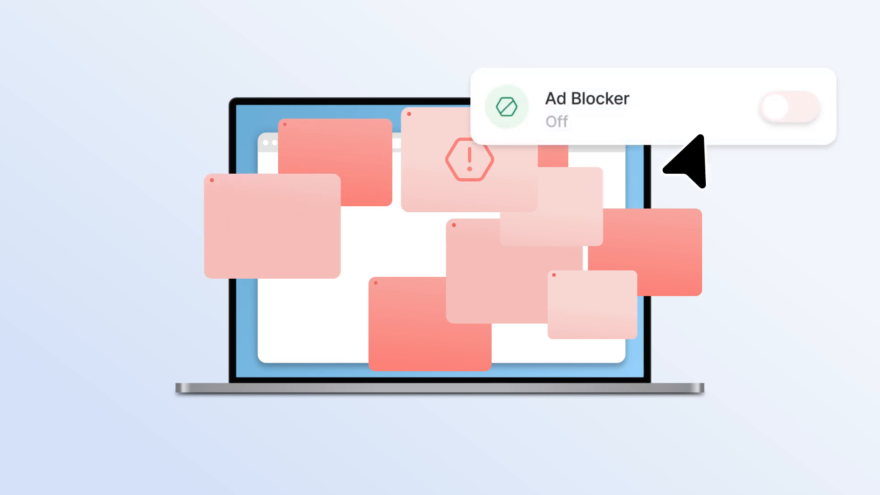
pyautogui.click(789, 106)
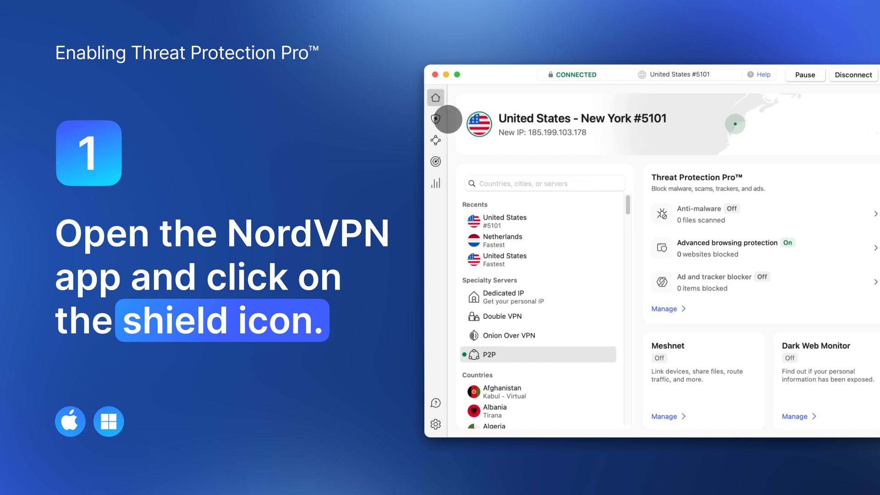
pyautogui.click(435, 119)
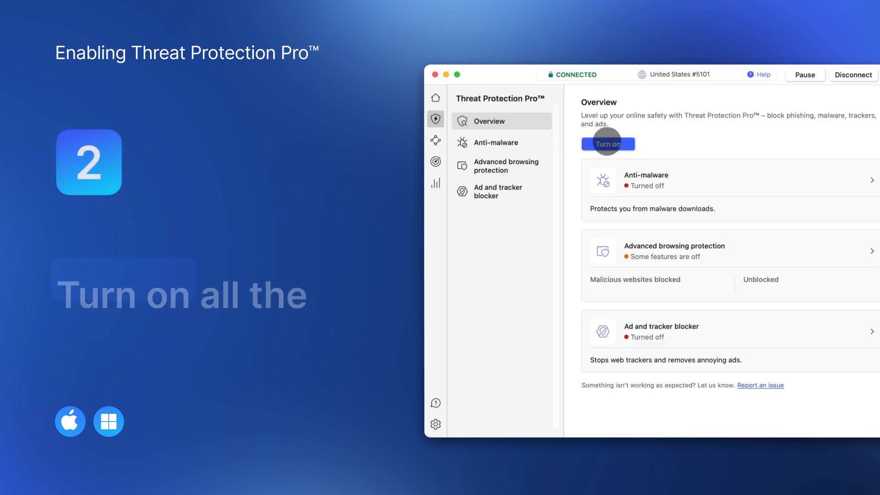
pyautogui.click(607, 144)
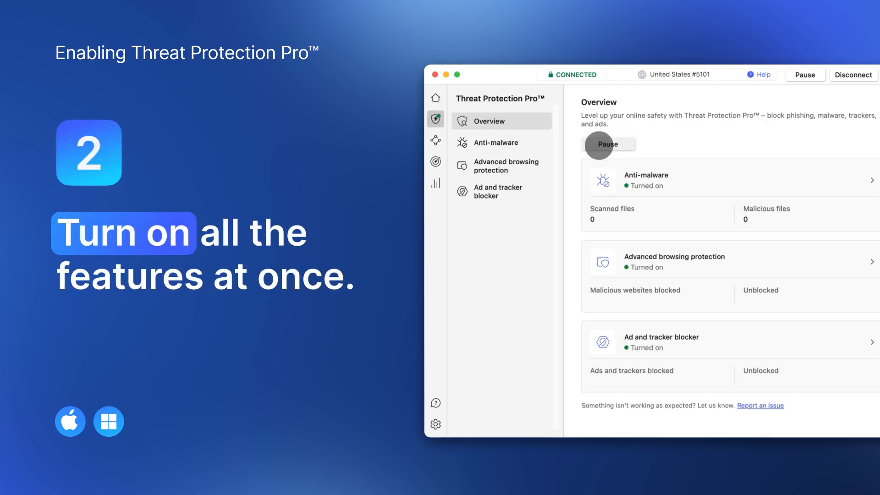
# Step: Review the Anti-malware and Ad and tracker blocker pages with ad blocker, tracker blocker and URL cleaner enabled
pyautogui.click(494, 142)
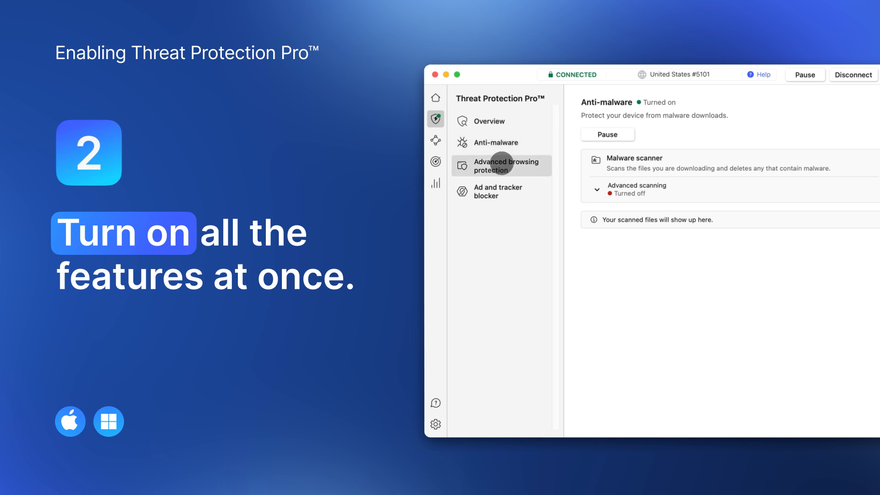
pyautogui.click(498, 191)
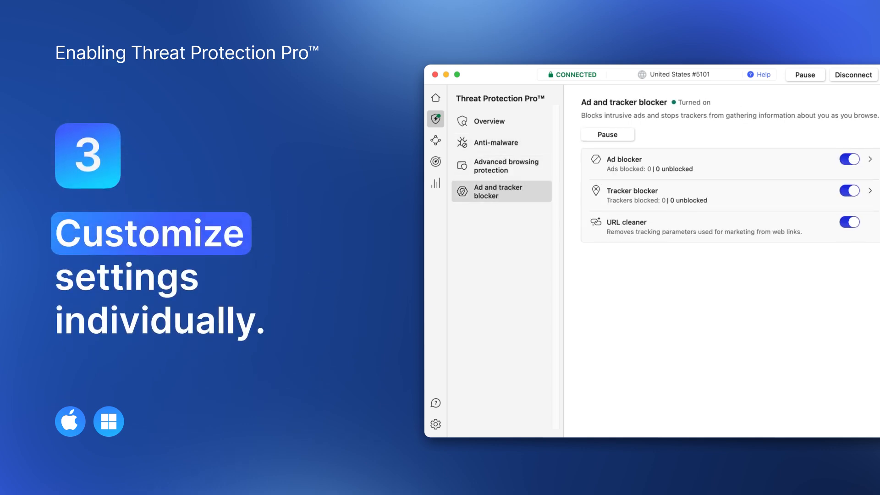